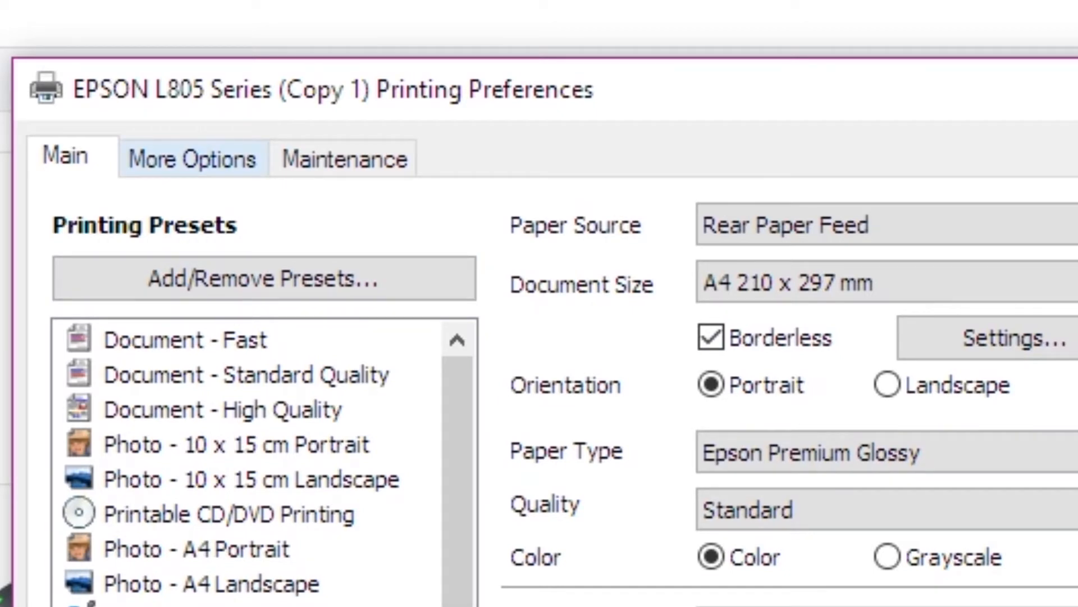
- Show the More Options page with colour correction, watermark and additional settings
{"action": "left_click", "coordinate": [192, 158]}
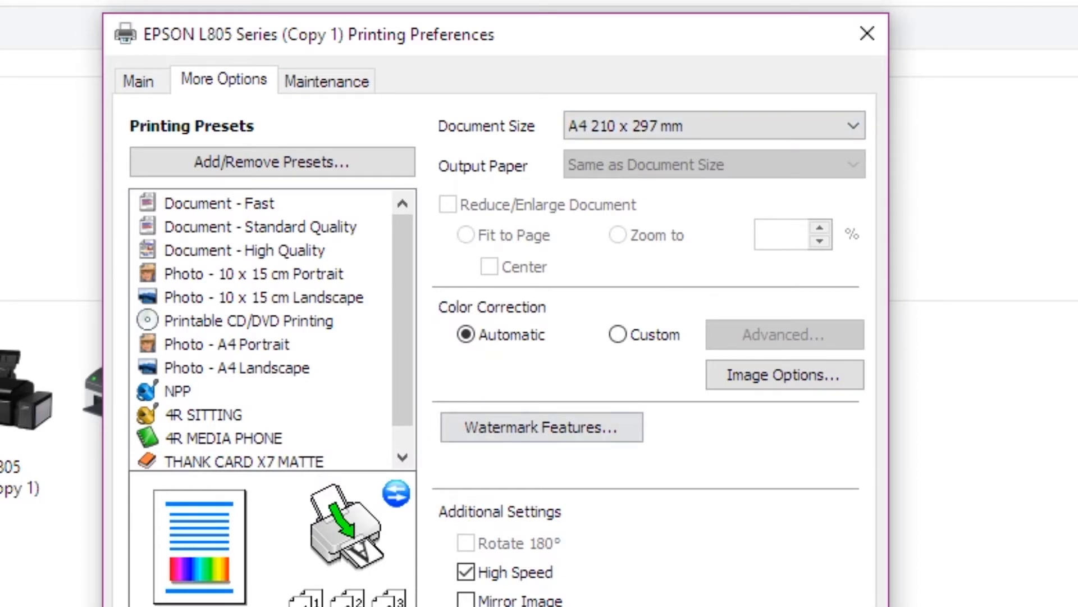
{"action": "left_click", "coordinate": [712, 127]}
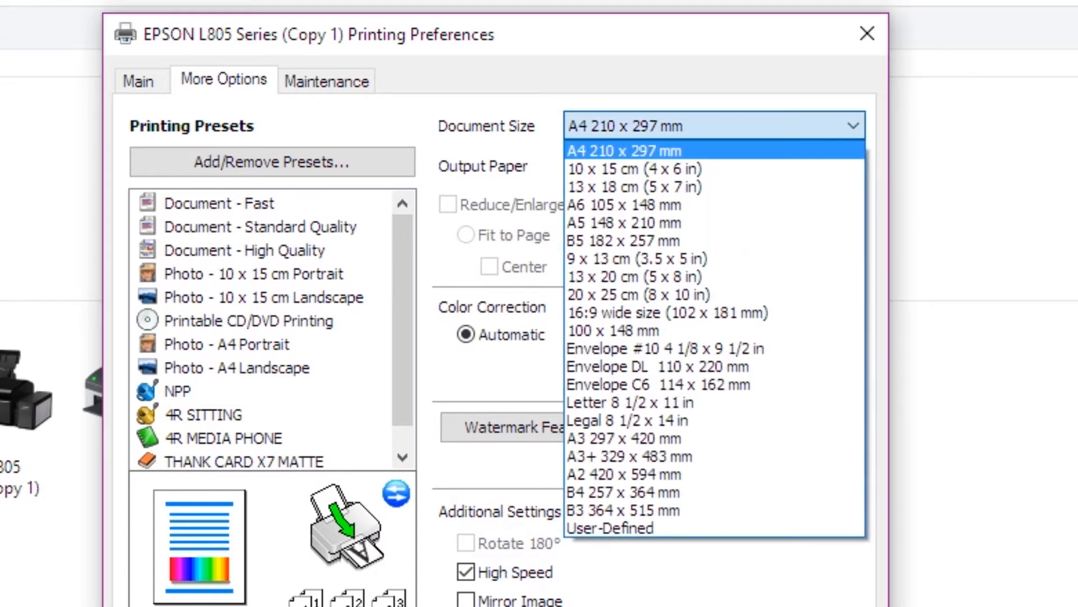
{"action": "mouse_move", "coordinate": [629, 223]}
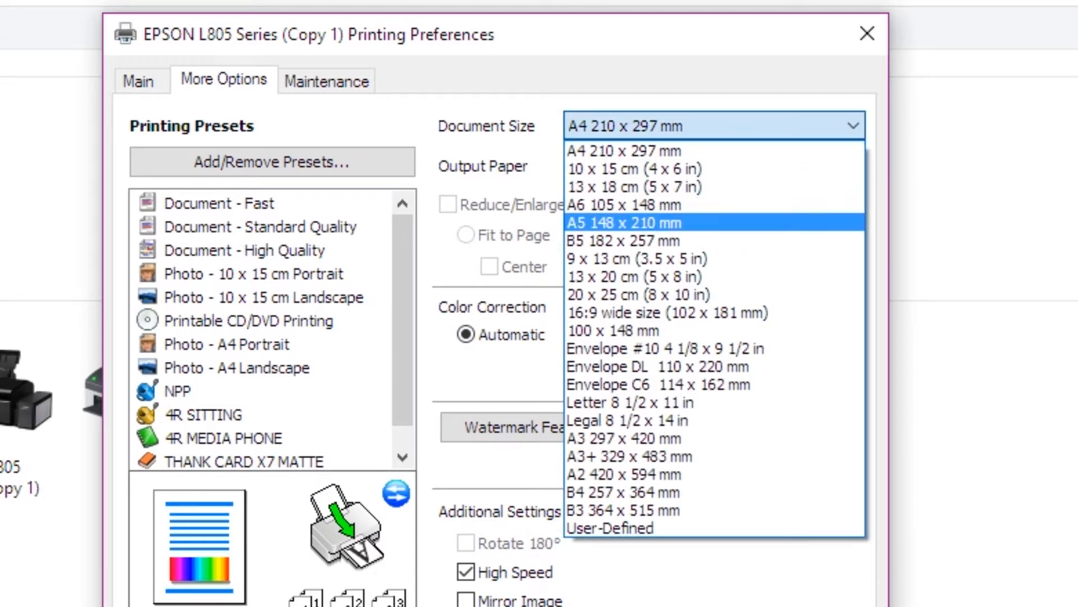
{"action": "mouse_move", "coordinate": [638, 258]}
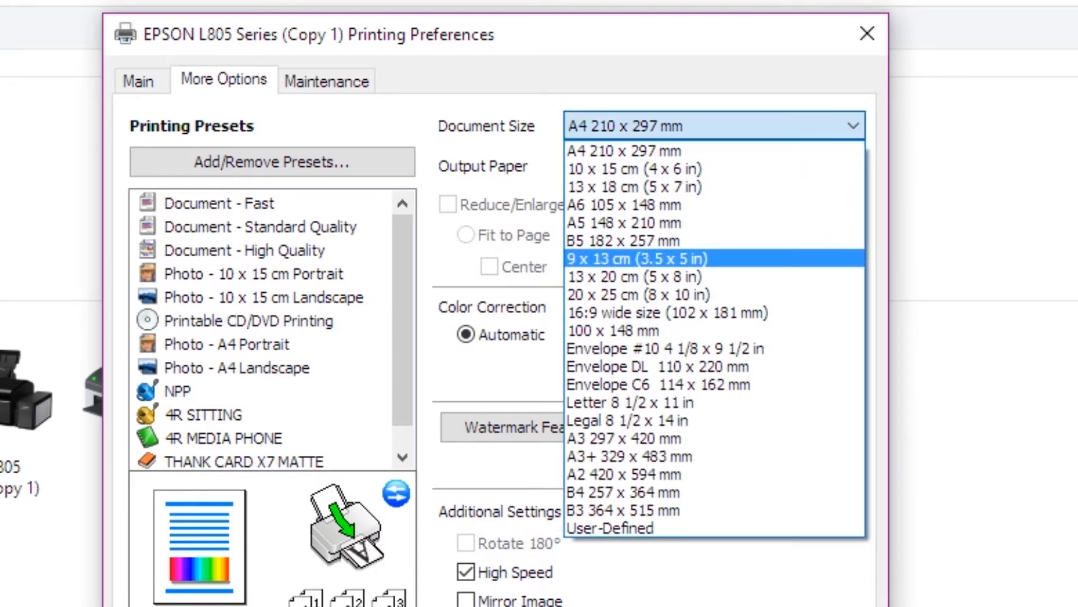
{"action": "mouse_move", "coordinate": [629, 241]}
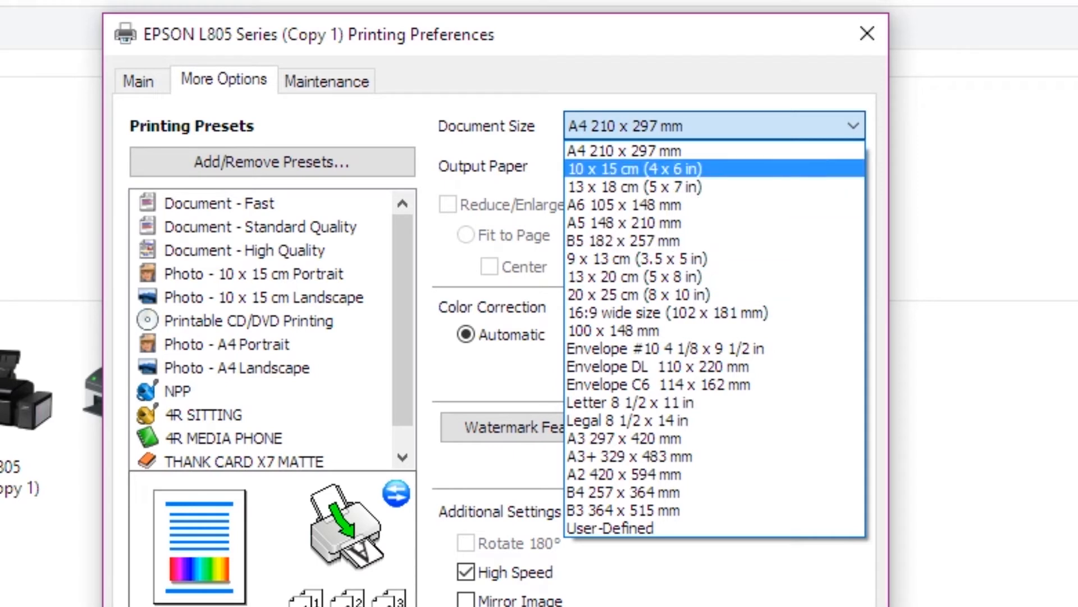
{"action": "left_click", "coordinate": [618, 151]}
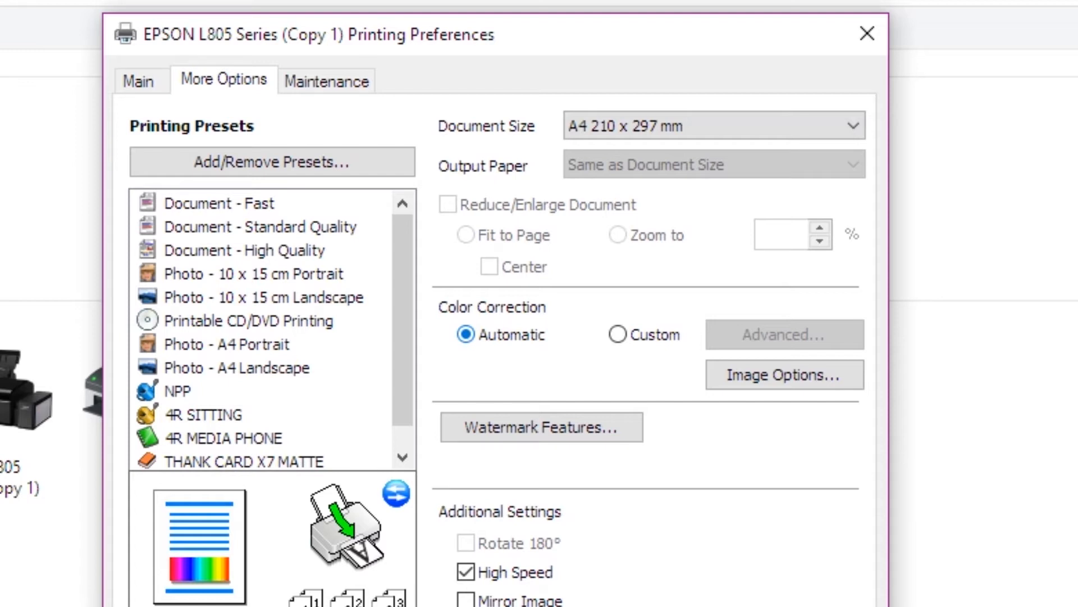
- Set colour correction to Custom and, in Advanced settings, end on Color Controls after trying PhotoEnhance
{"action": "left_click", "coordinate": [612, 334]}
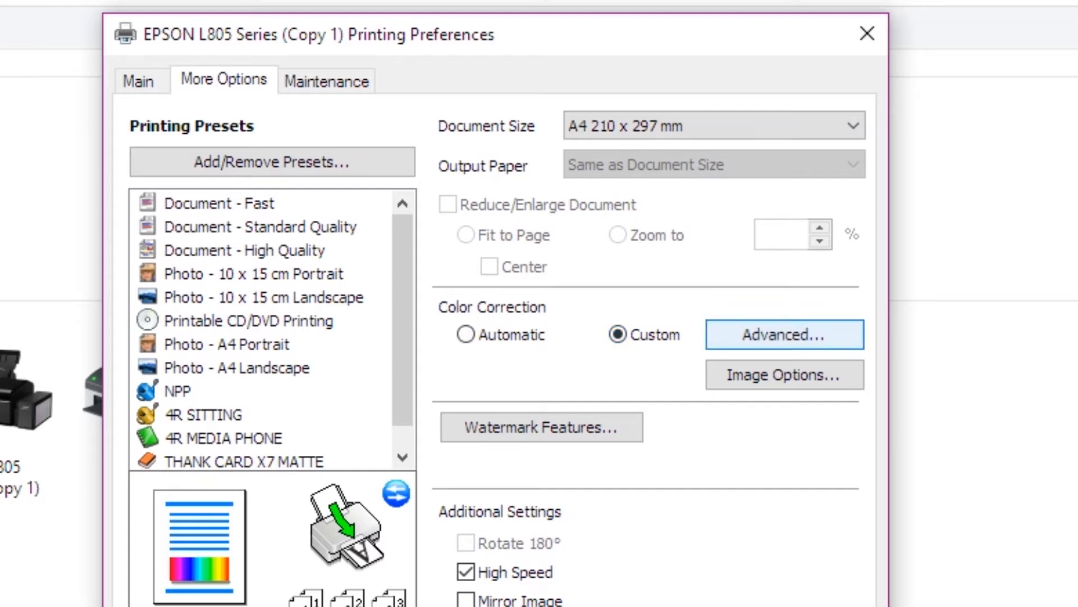
{"action": "left_click", "coordinate": [784, 335]}
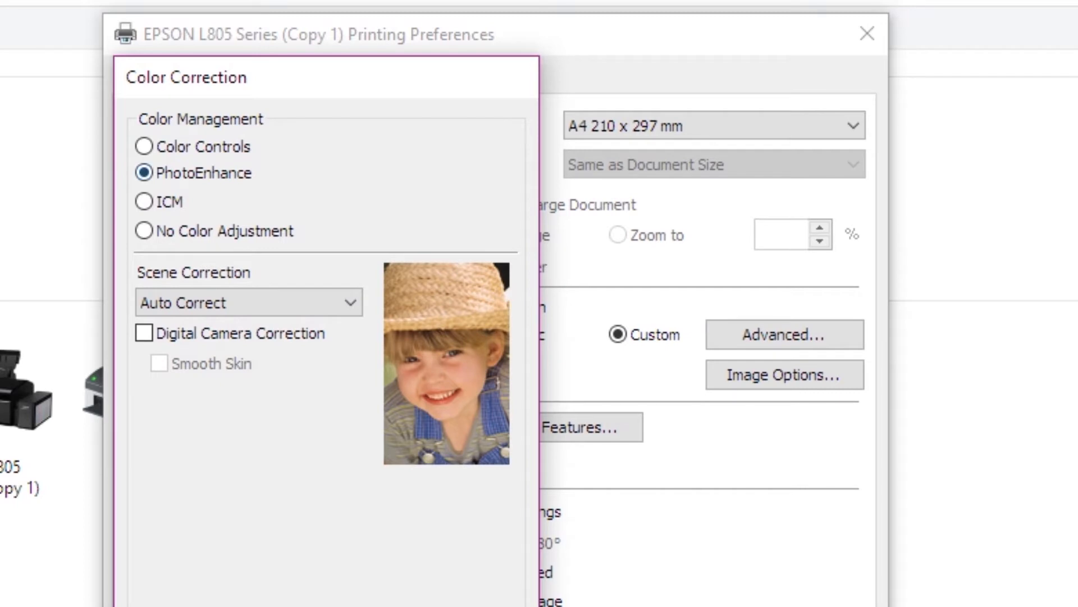
{"action": "left_click", "coordinate": [144, 146]}
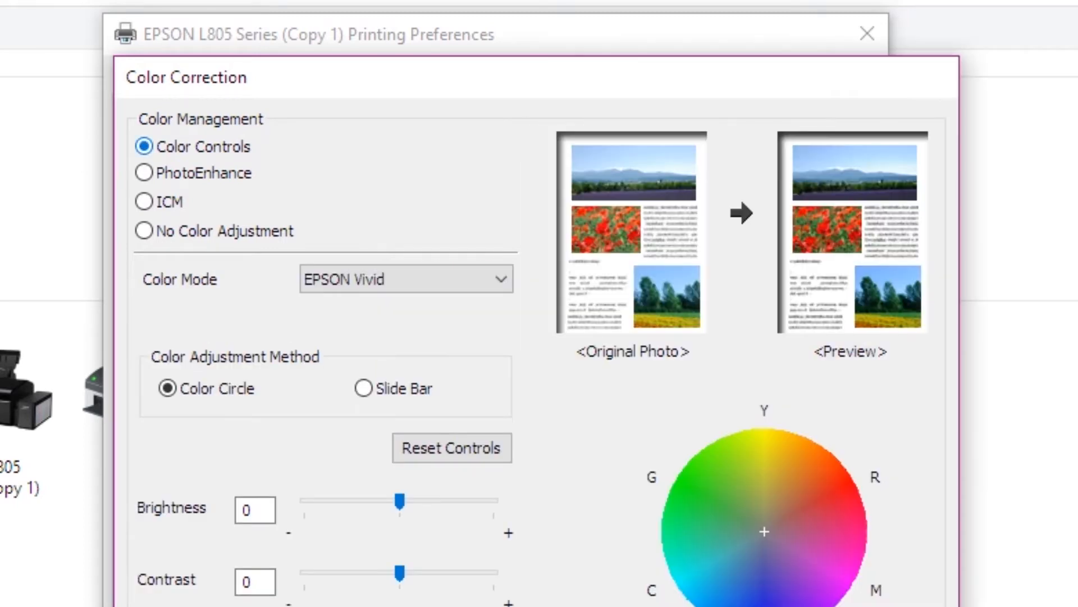
{"action": "left_click", "coordinate": [144, 173]}
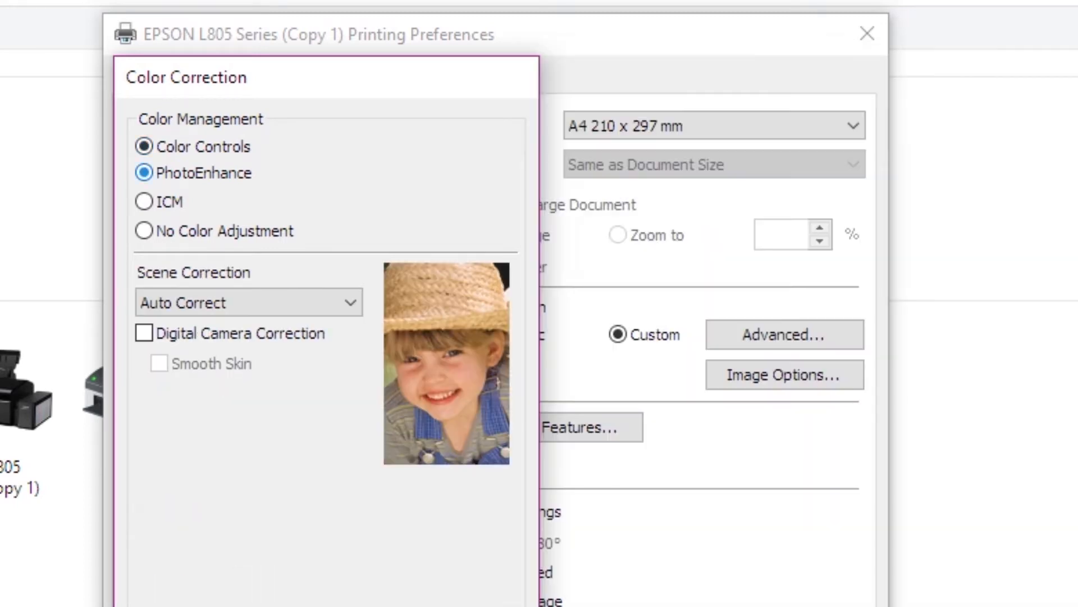
{"action": "left_click", "coordinate": [144, 146]}
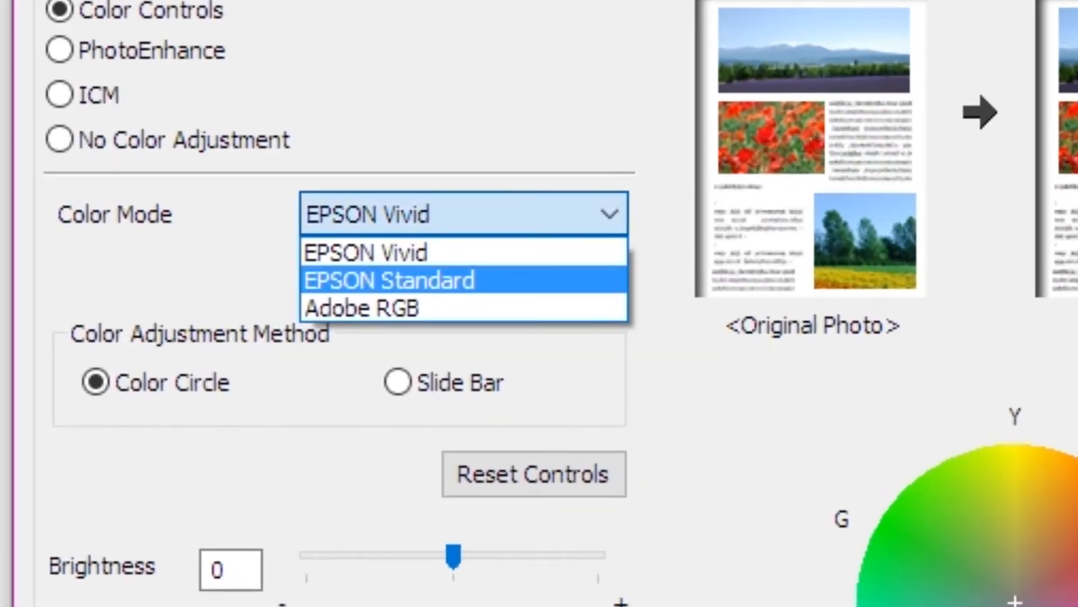
- Set colour mode to Adobe RGB (gamma 2.2) after EPSON Standard, keeping the Color Circle adjustment method
{"action": "left_click", "coordinate": [390, 280]}
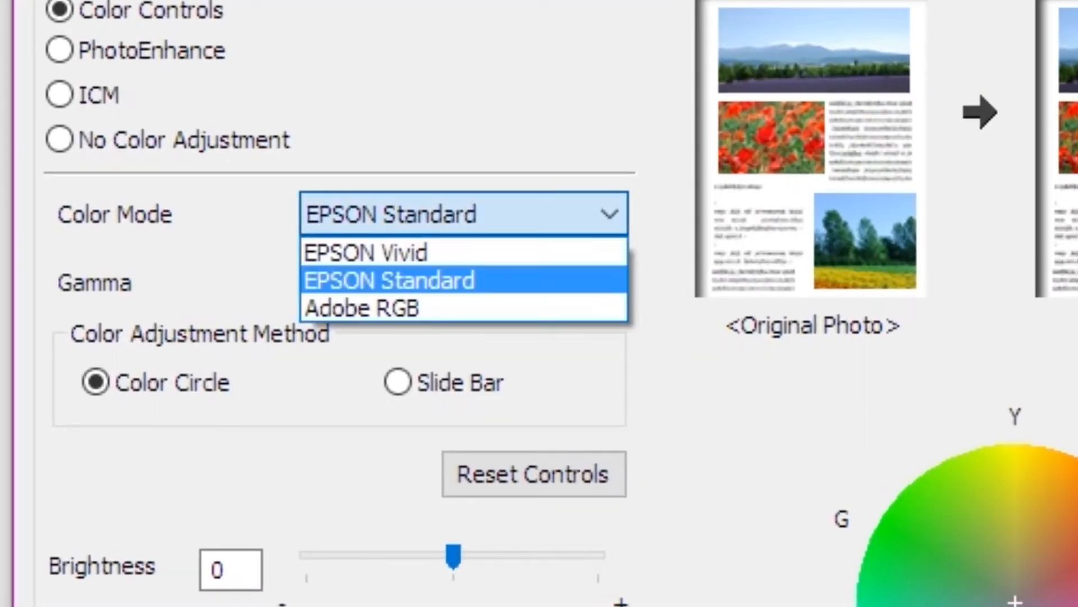
{"action": "left_click", "coordinate": [391, 280]}
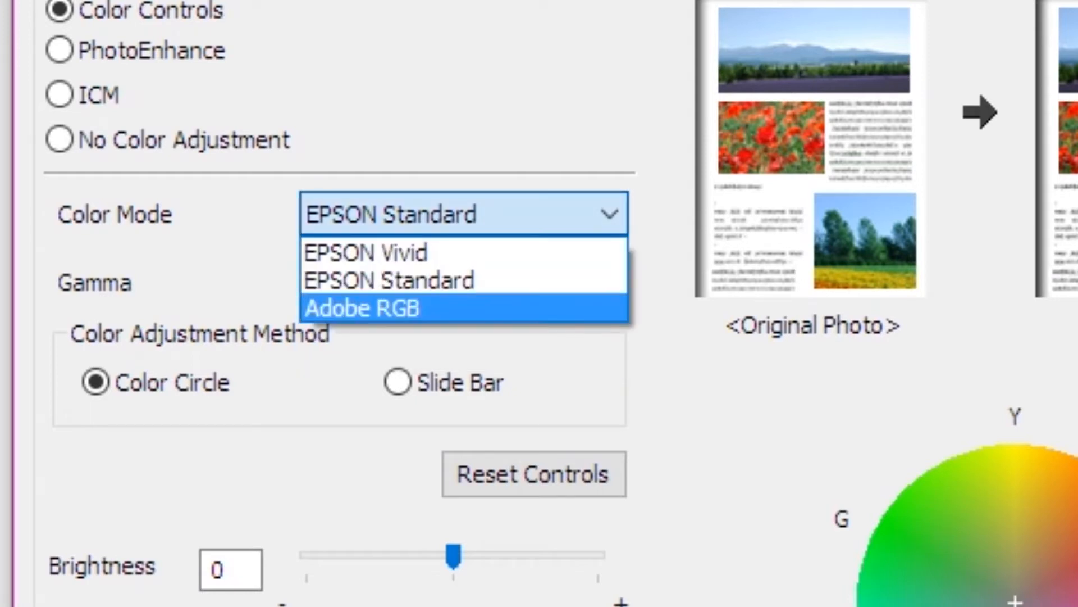
{"action": "left_click", "coordinate": [361, 307]}
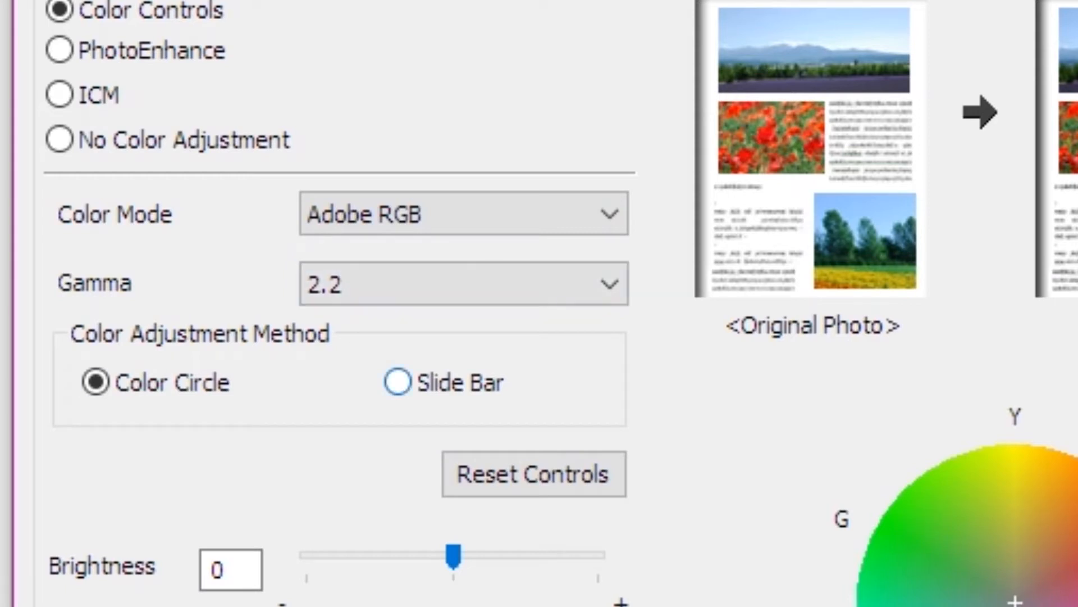
{"action": "left_click", "coordinate": [396, 382]}
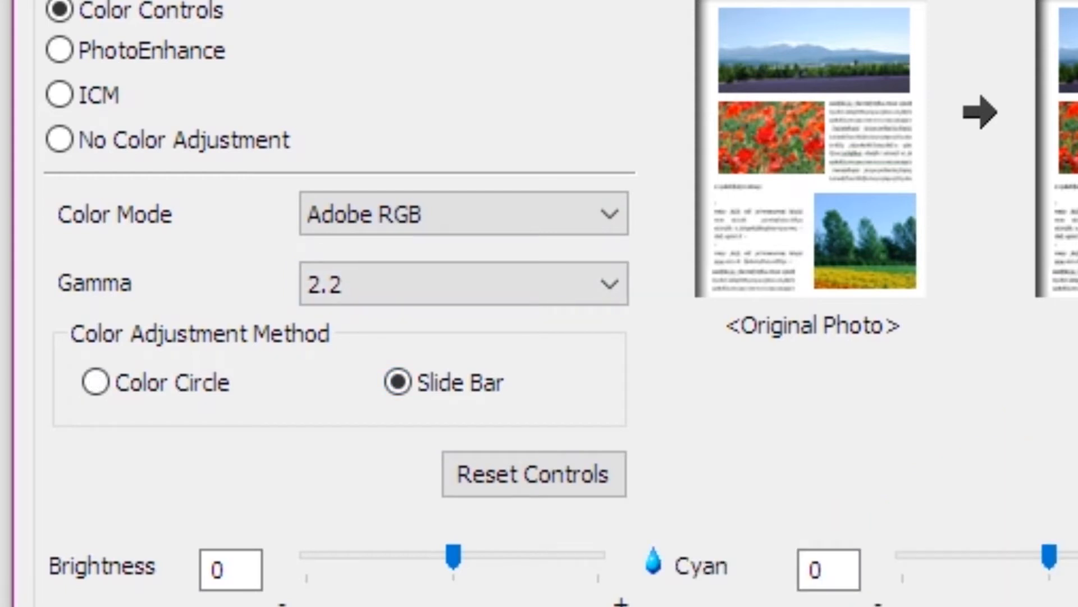
{"action": "left_click", "coordinate": [98, 381]}
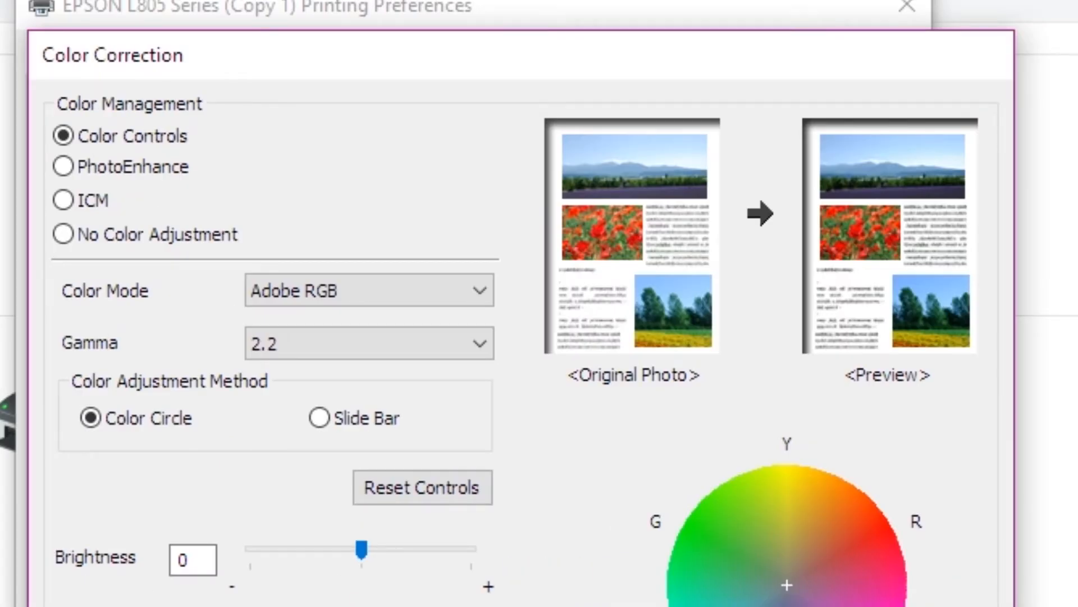
- Try PhotoEnhance with Auto Correct scene correction, then switch colour management to ICM
{"action": "left_click", "coordinate": [62, 167]}
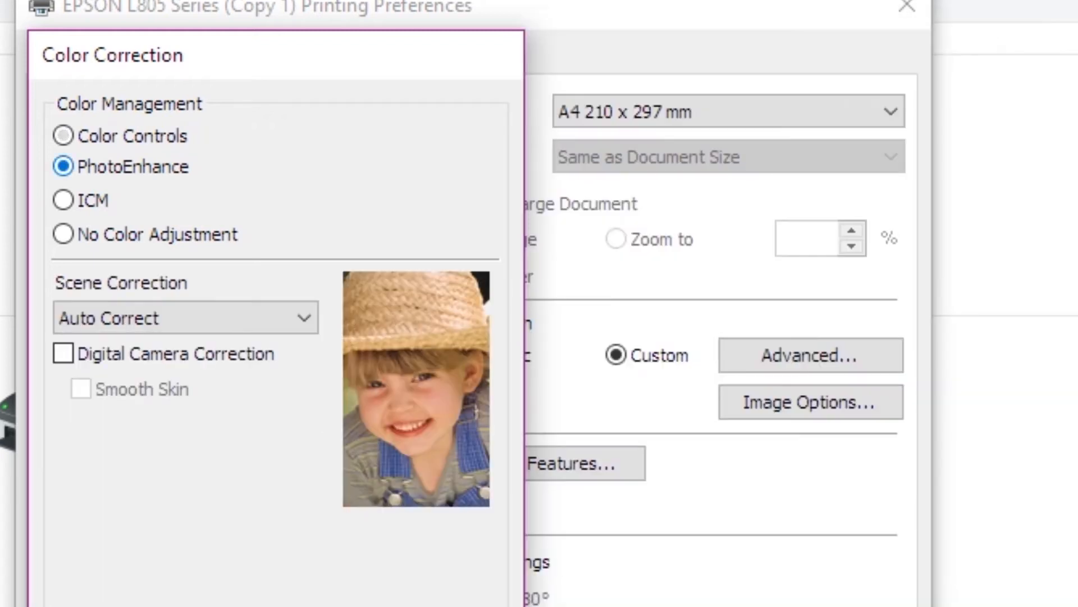
{"action": "left_click", "coordinate": [185, 316]}
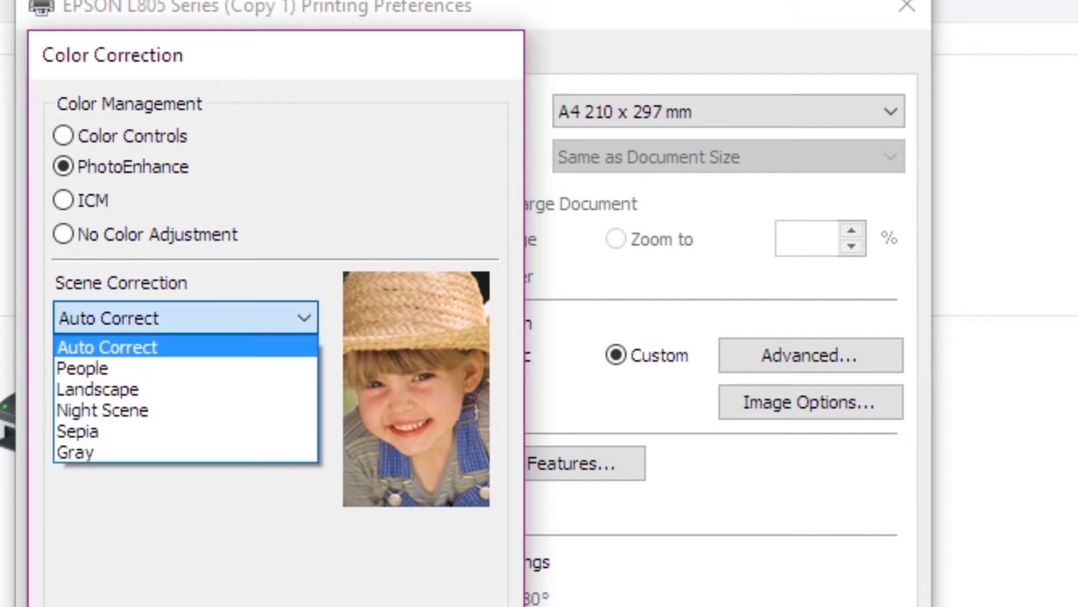
{"action": "left_click", "coordinate": [107, 346]}
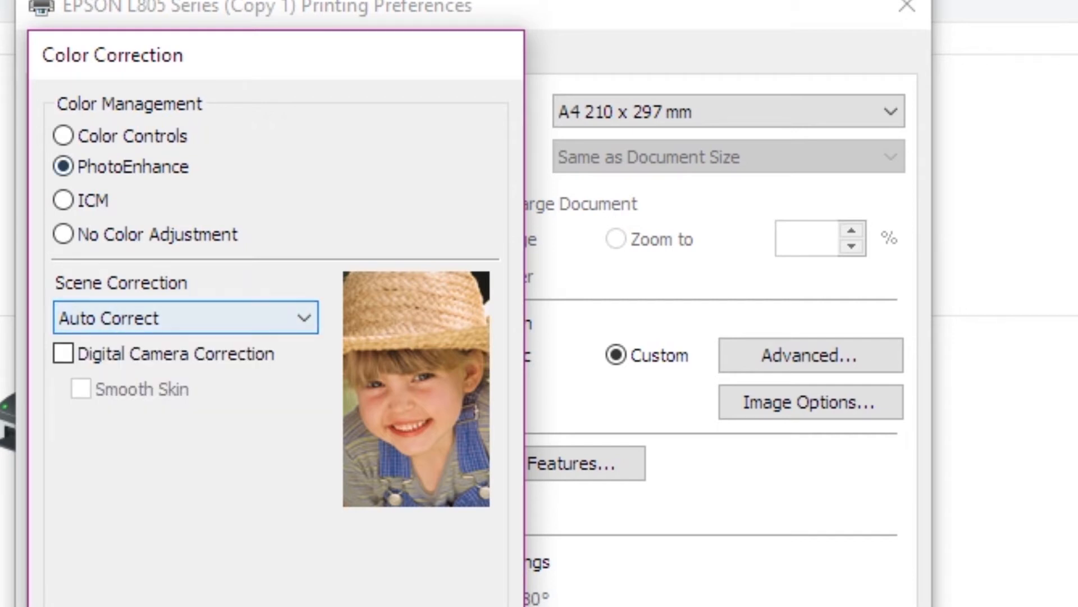
{"action": "left_click", "coordinate": [62, 203]}
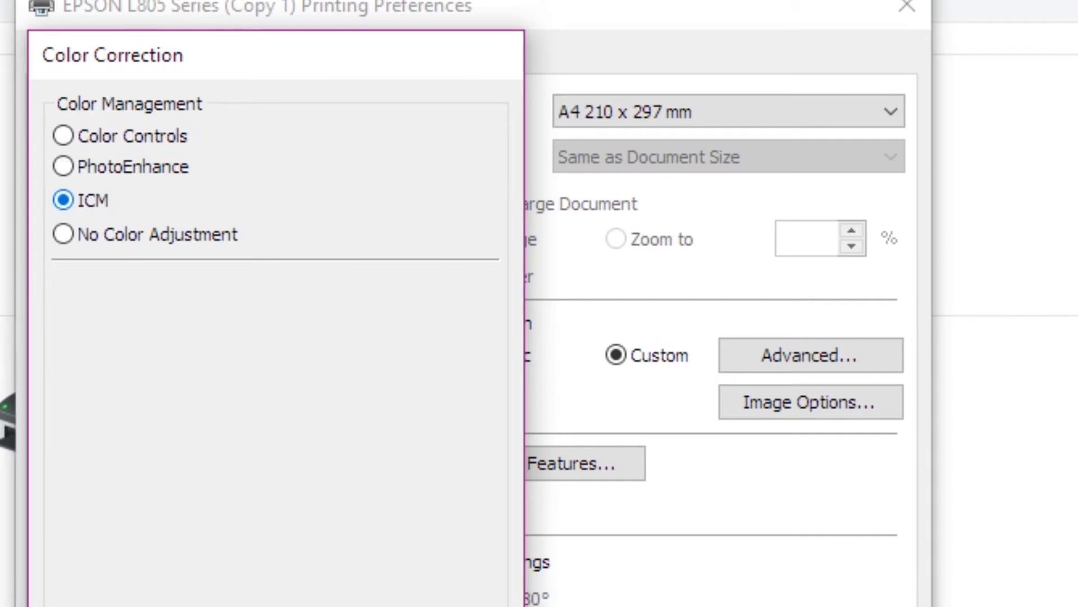
- Choose No Color Adjustment and confirm the colour correction dialog with OK
{"action": "left_click", "coordinate": [61, 234]}
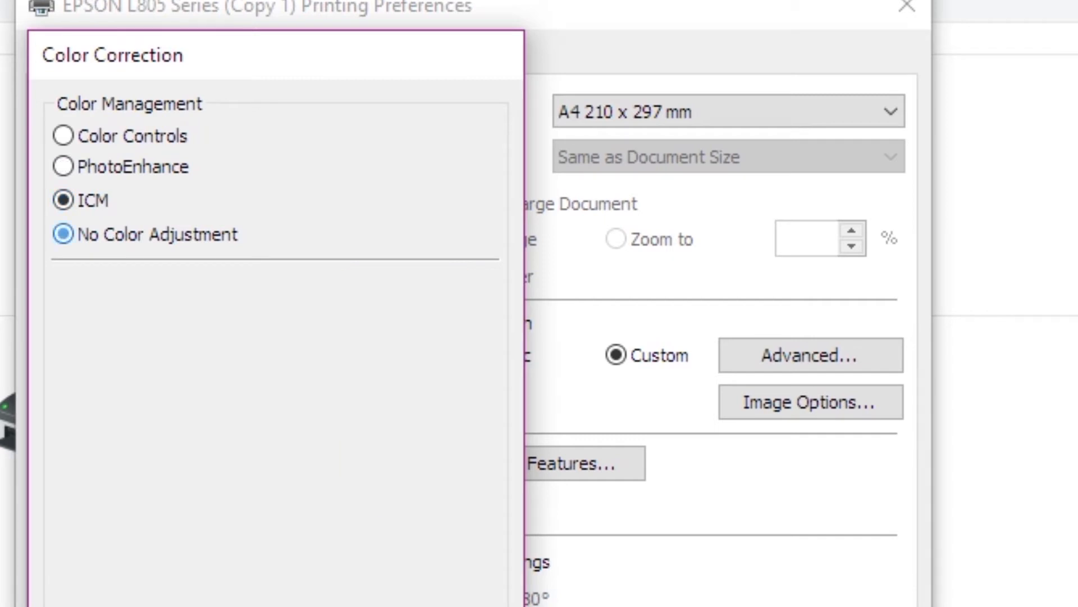
{"action": "left_click", "coordinate": [63, 234]}
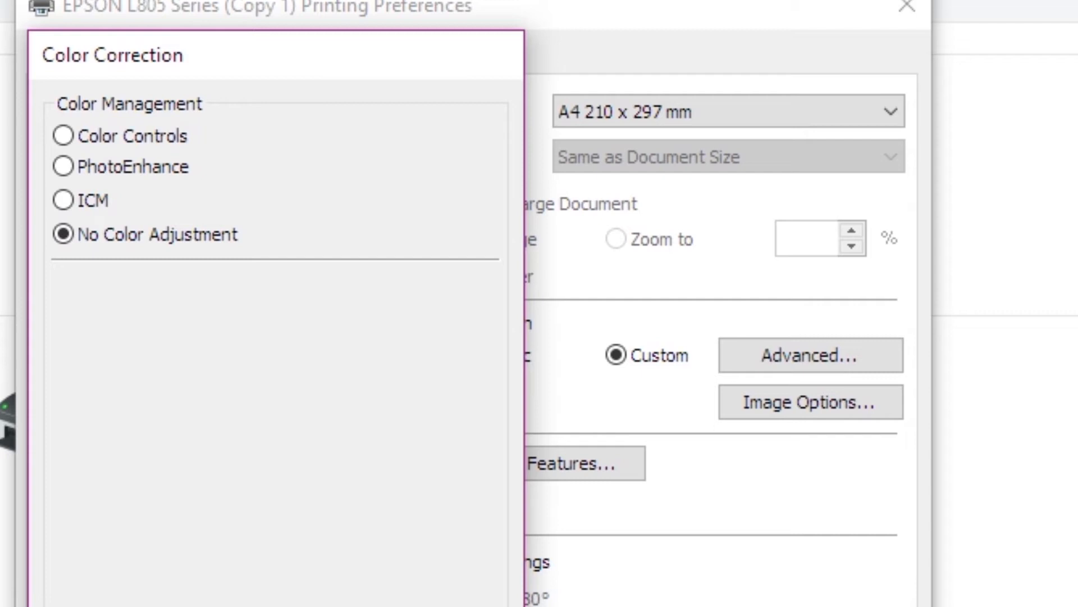
{"action": "left_click", "coordinate": [811, 355]}
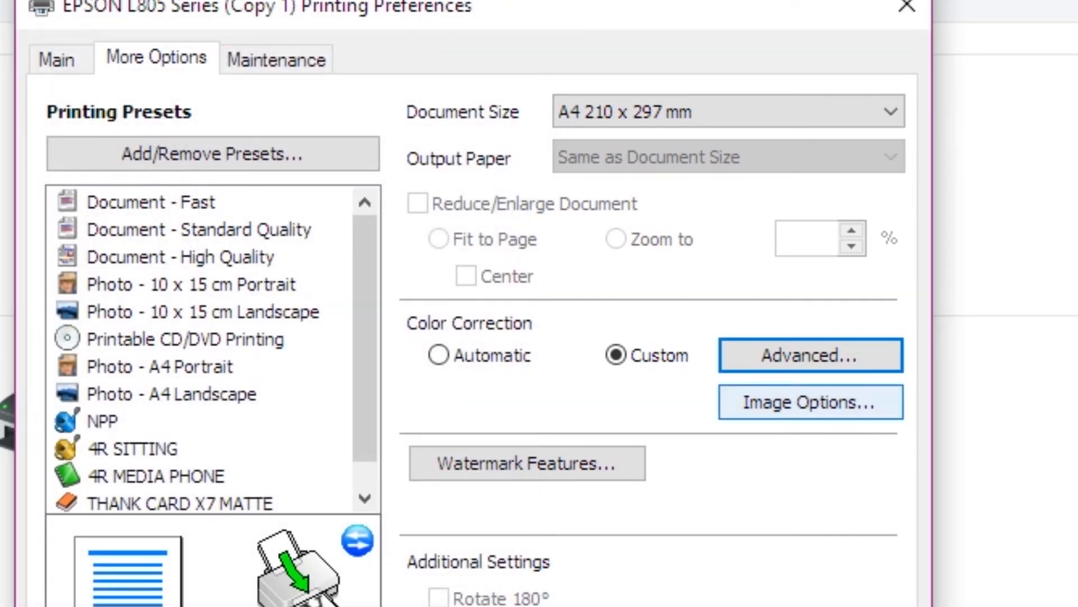
{"action": "left_click", "coordinate": [811, 402]}
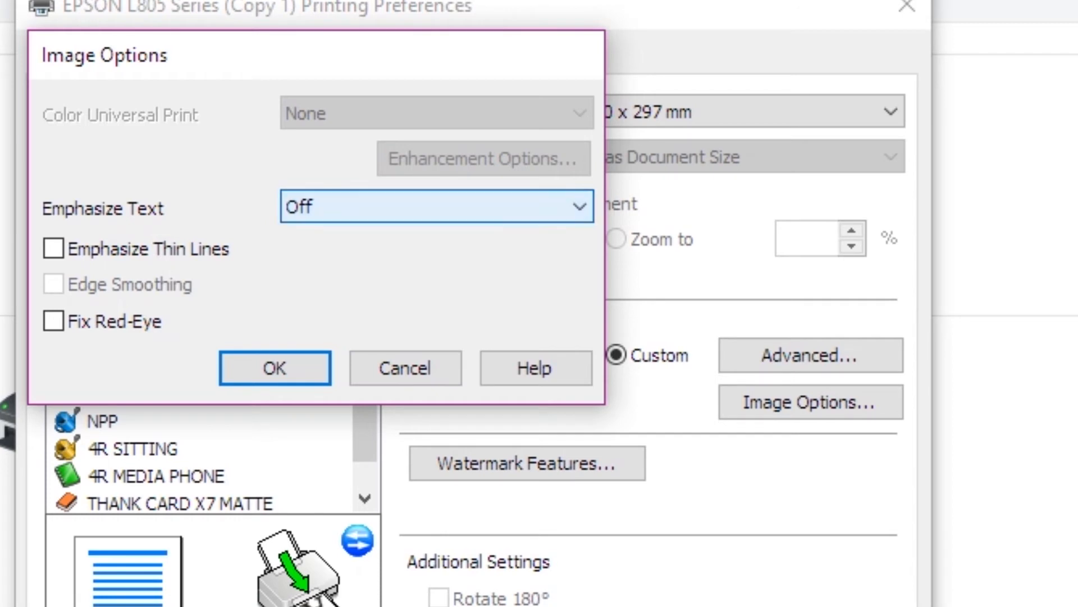
{"action": "left_click", "coordinate": [274, 368]}
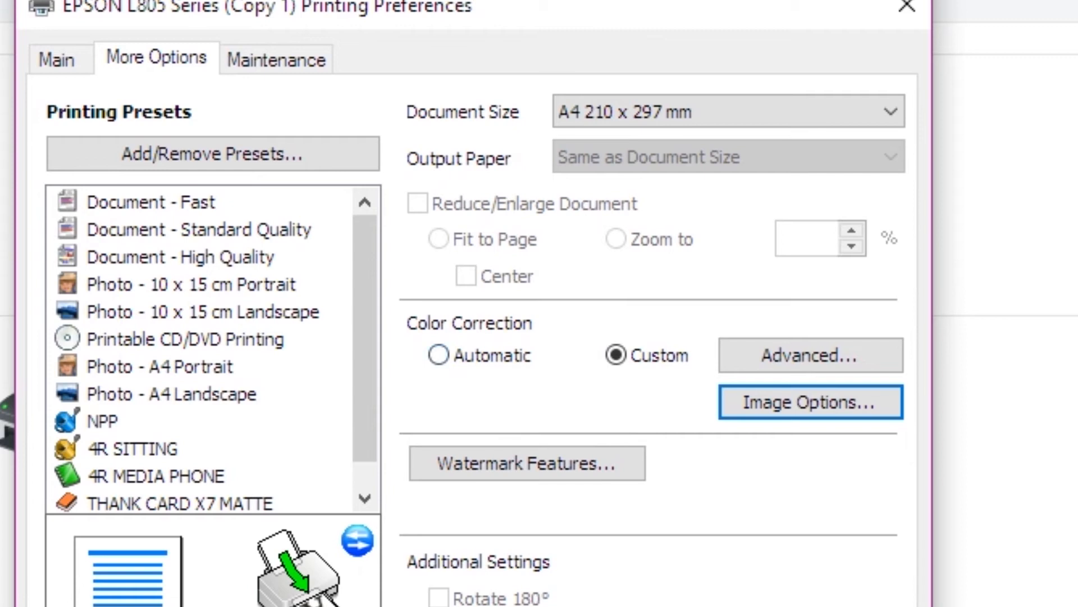
- Return colour correction to Automatic and go to Watermark Features
{"action": "left_click", "coordinate": [438, 354]}
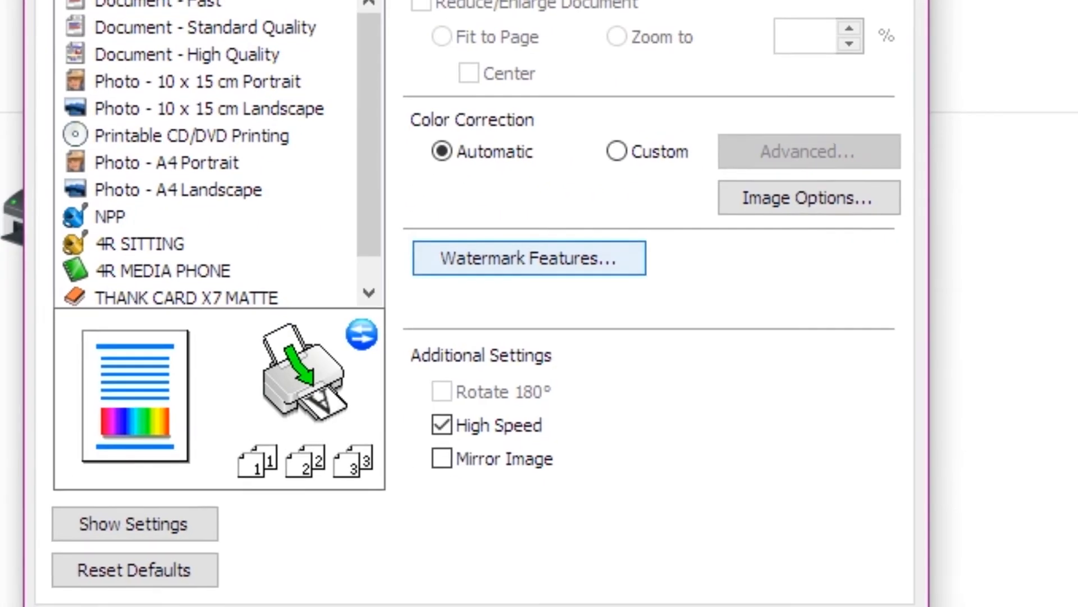
{"action": "left_click", "coordinate": [530, 258]}
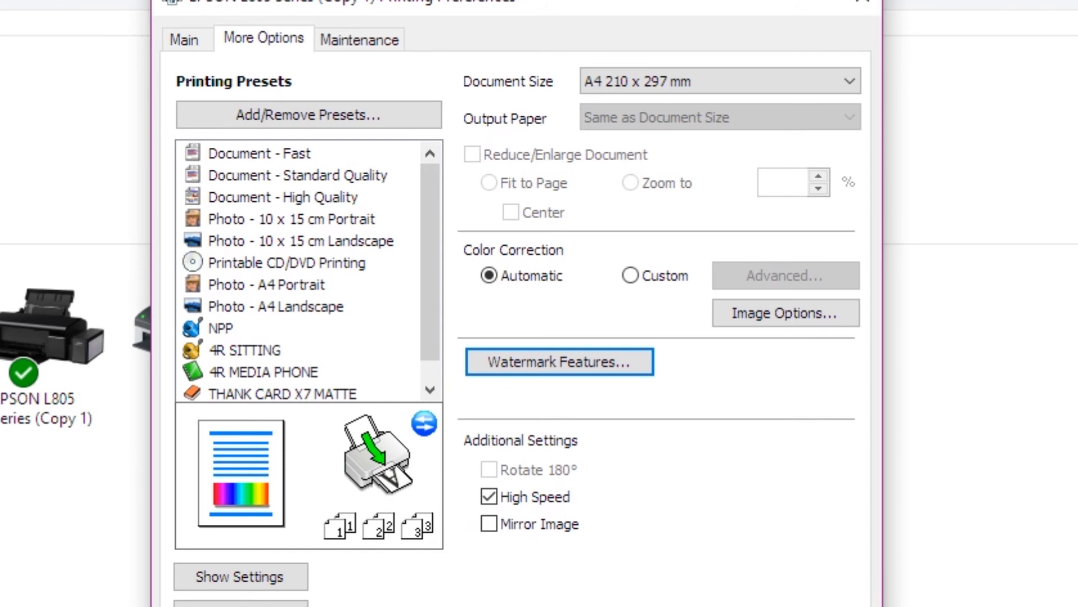
- Set colour correction to Custom again and reopen its advanced colour correction dialog
{"action": "left_click", "coordinate": [629, 276]}
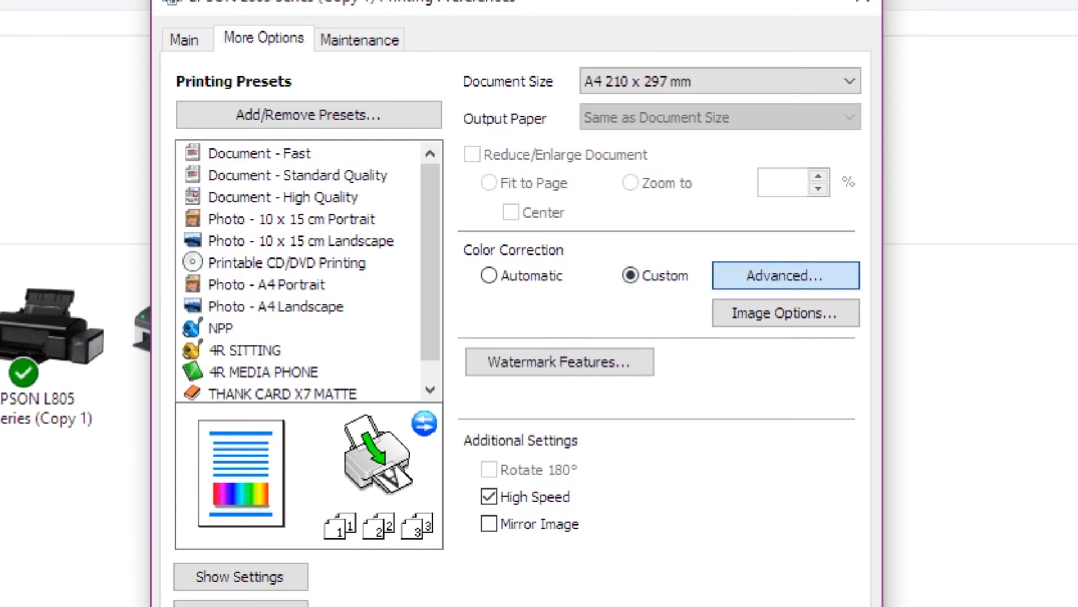
{"action": "left_click", "coordinate": [784, 276]}
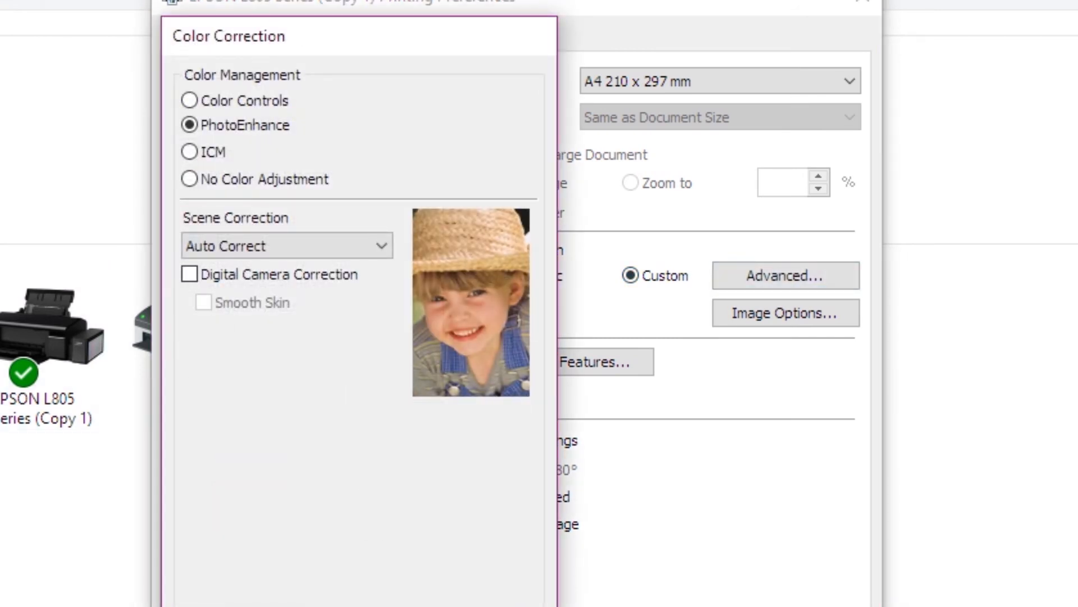
{"action": "left_click", "coordinate": [188, 100]}
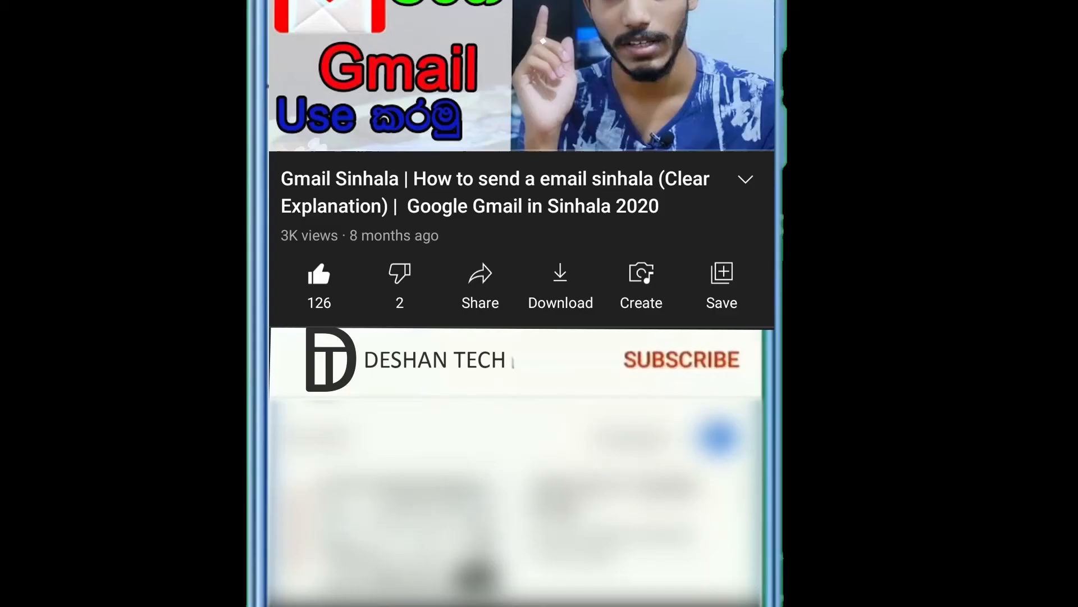
- Subscribe to the DESHAN TECH channel and show its Personalized and None notification options
{"action": "left_click", "coordinate": [682, 359]}
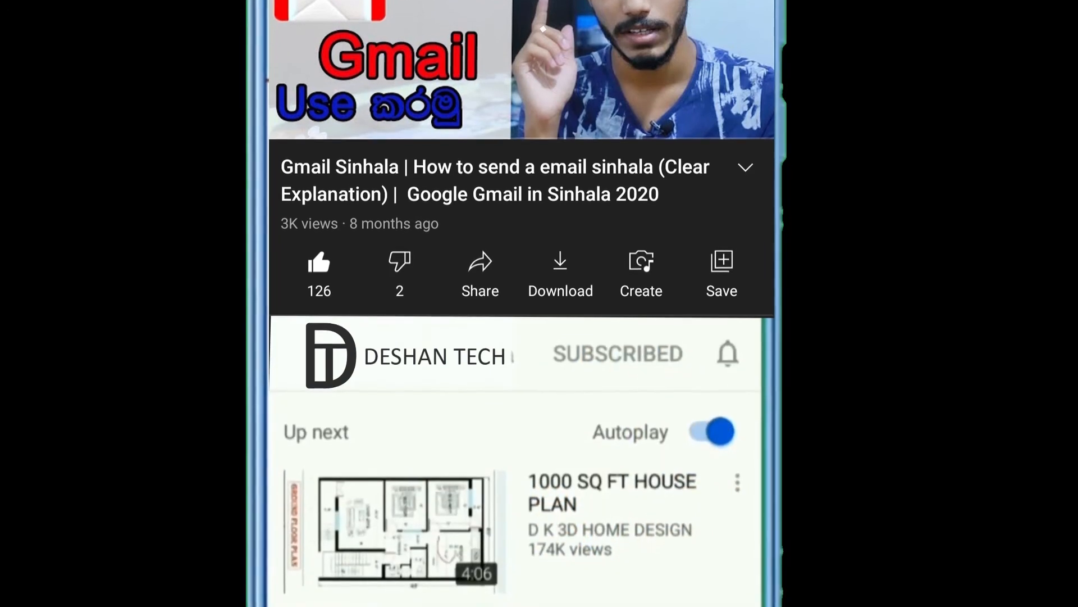
{"action": "left_click", "coordinate": [728, 353]}
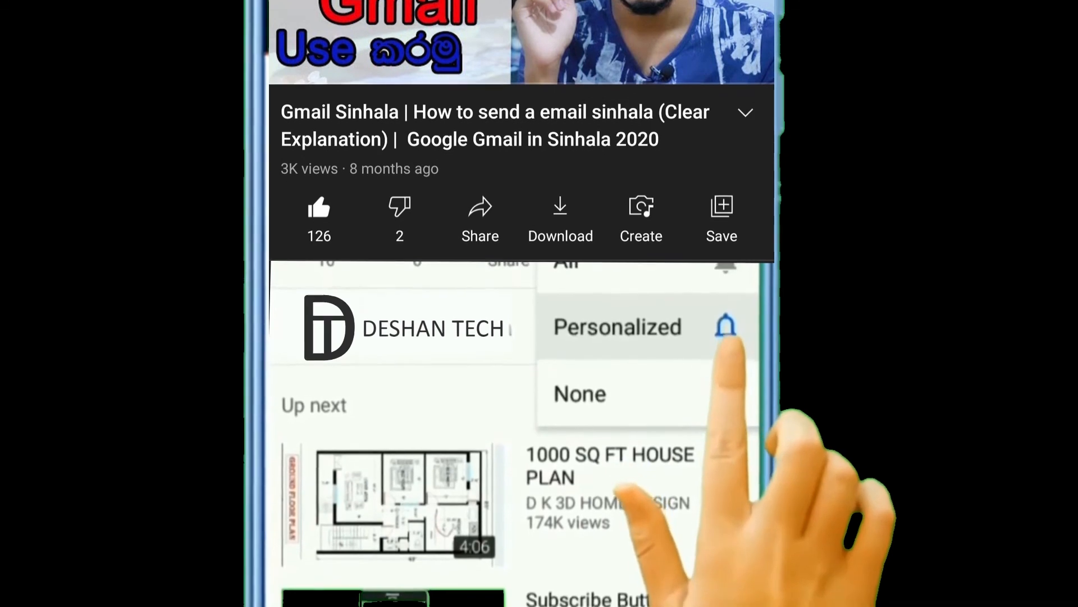